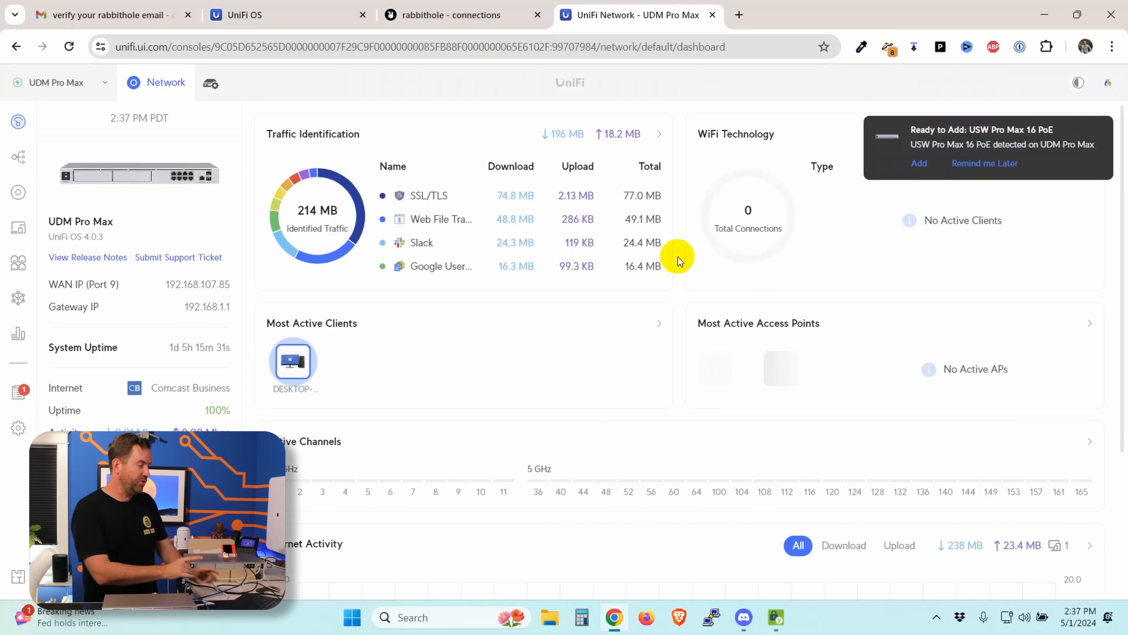
mouse_move(968, 158)
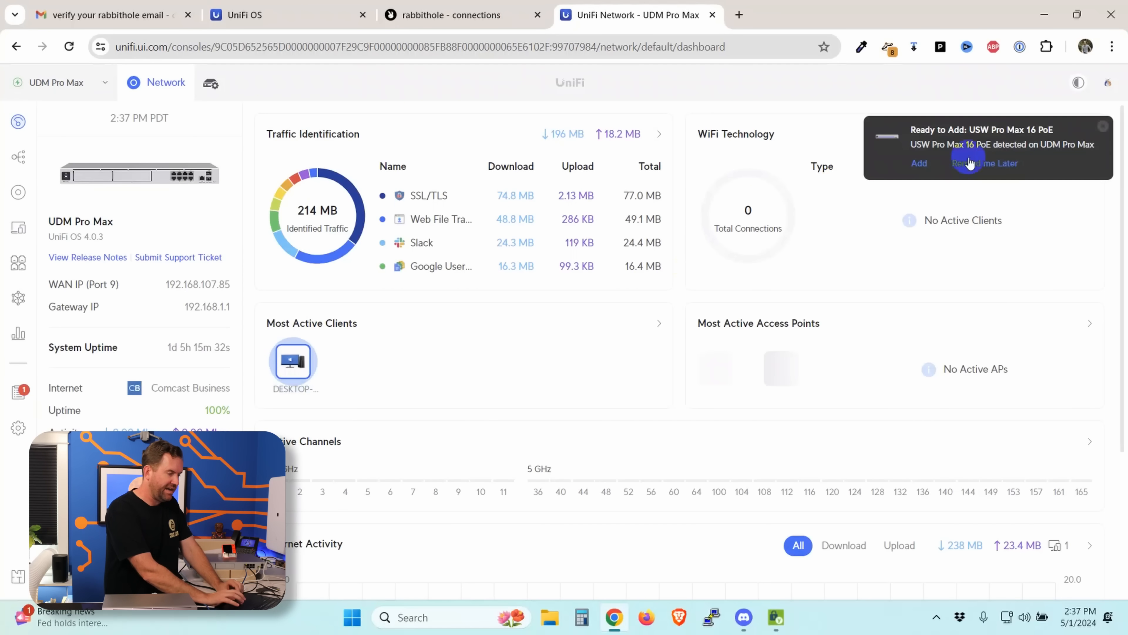
mouse_move(1042, 137)
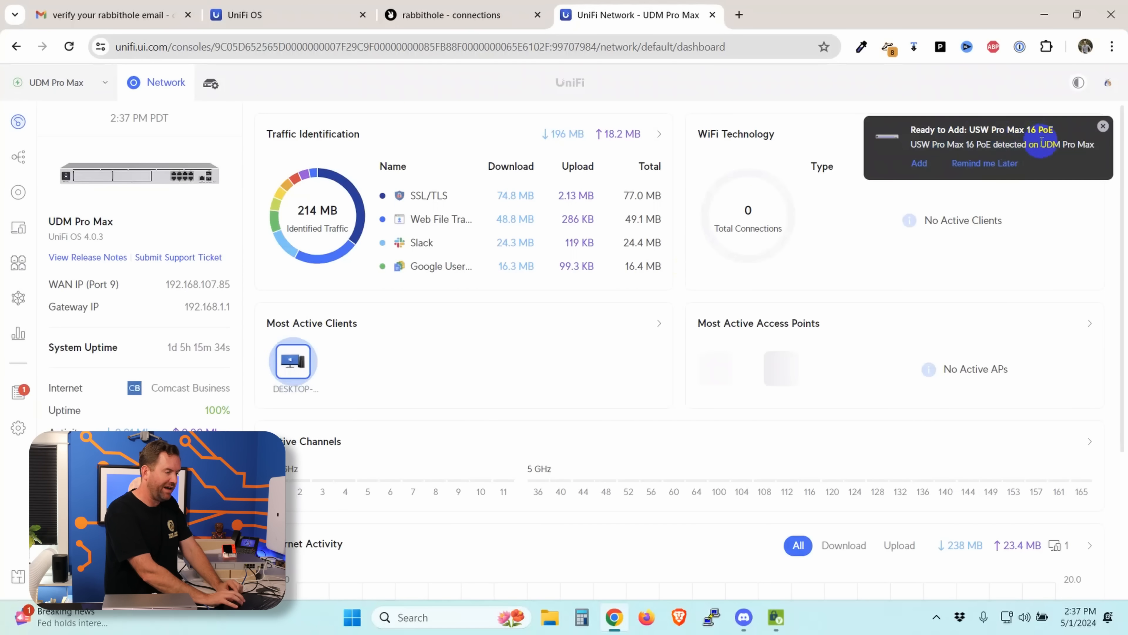
Adopt the detected USW Pro Max 16 PoE and go to the Devices page.
left_click(919, 163)
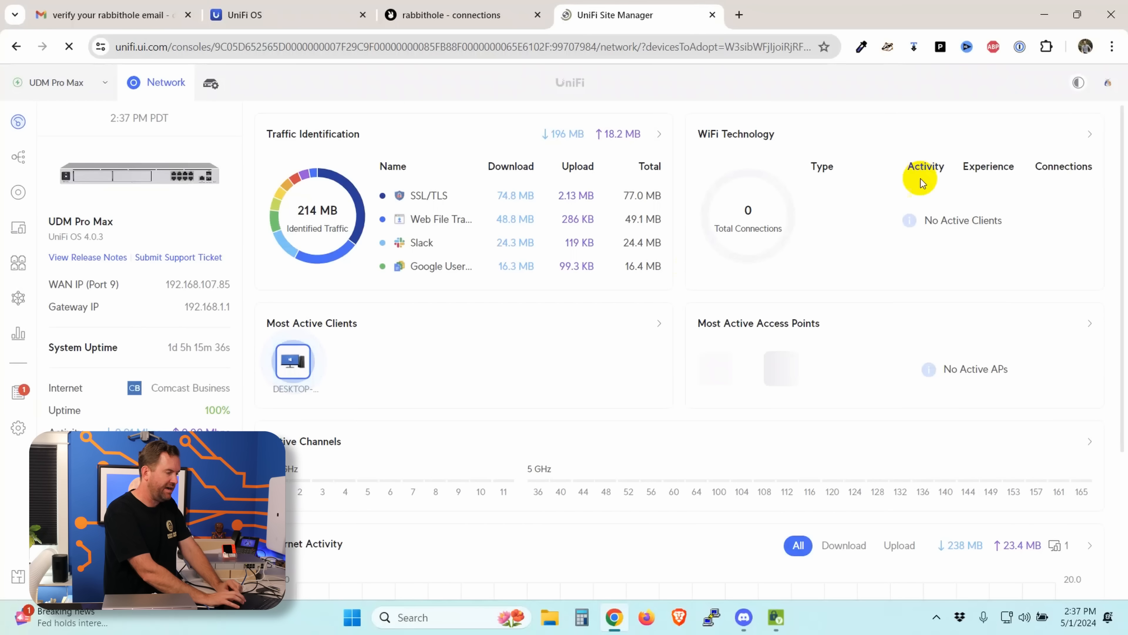
left_click(18, 192)
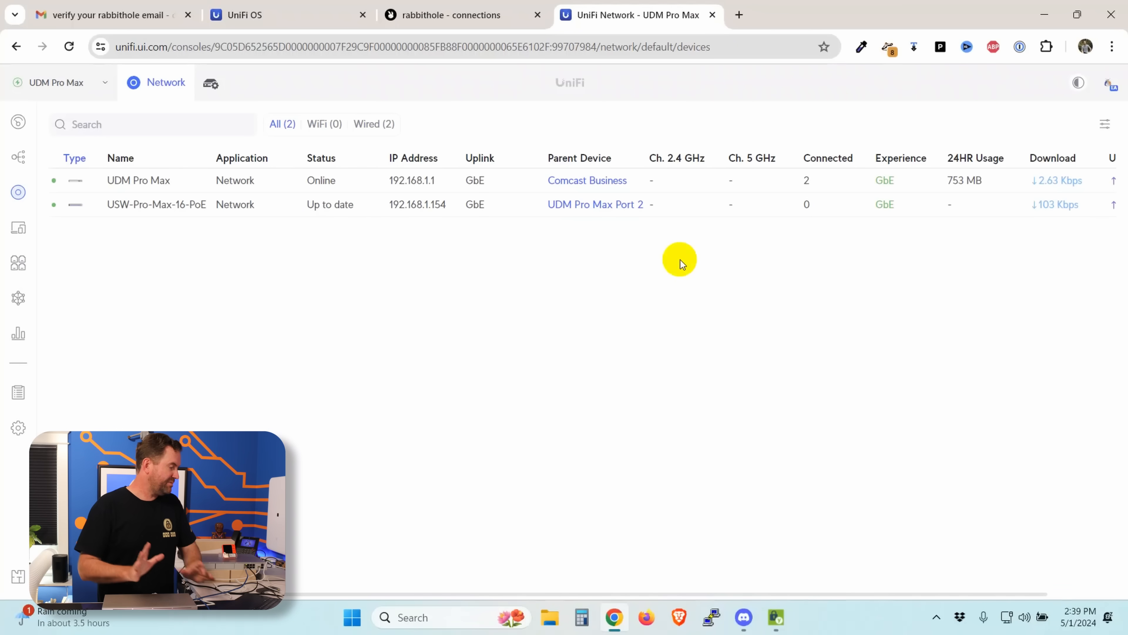
mouse_move(429, 256)
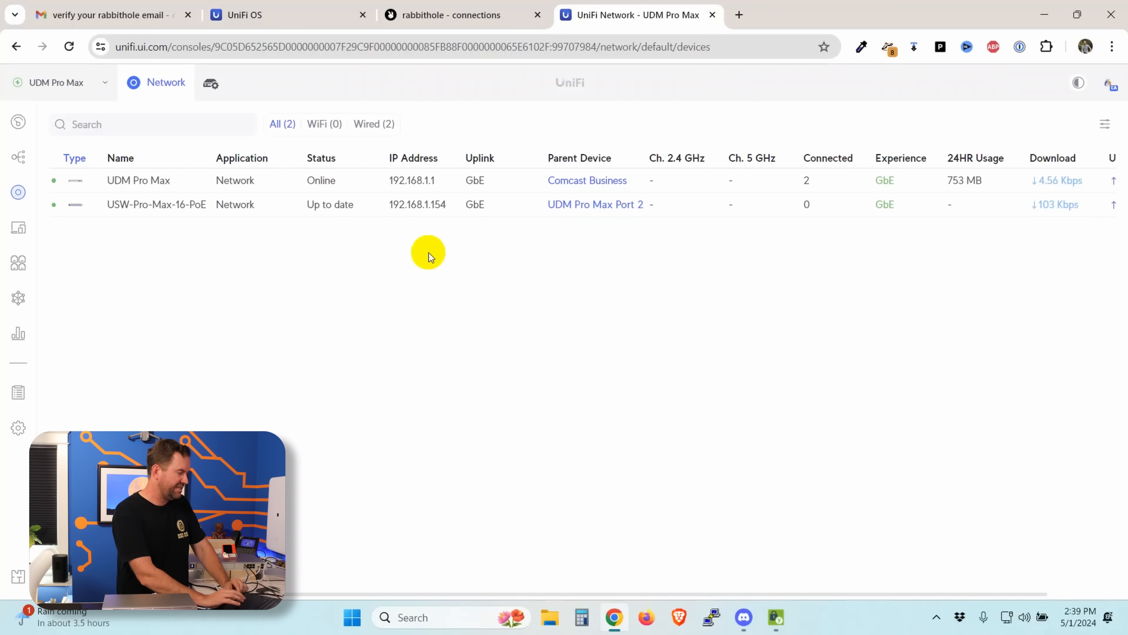
Review the USW-Pro-Max-16-PoE's linked ports and uplink, then reach its Settings.
left_click(157, 204)
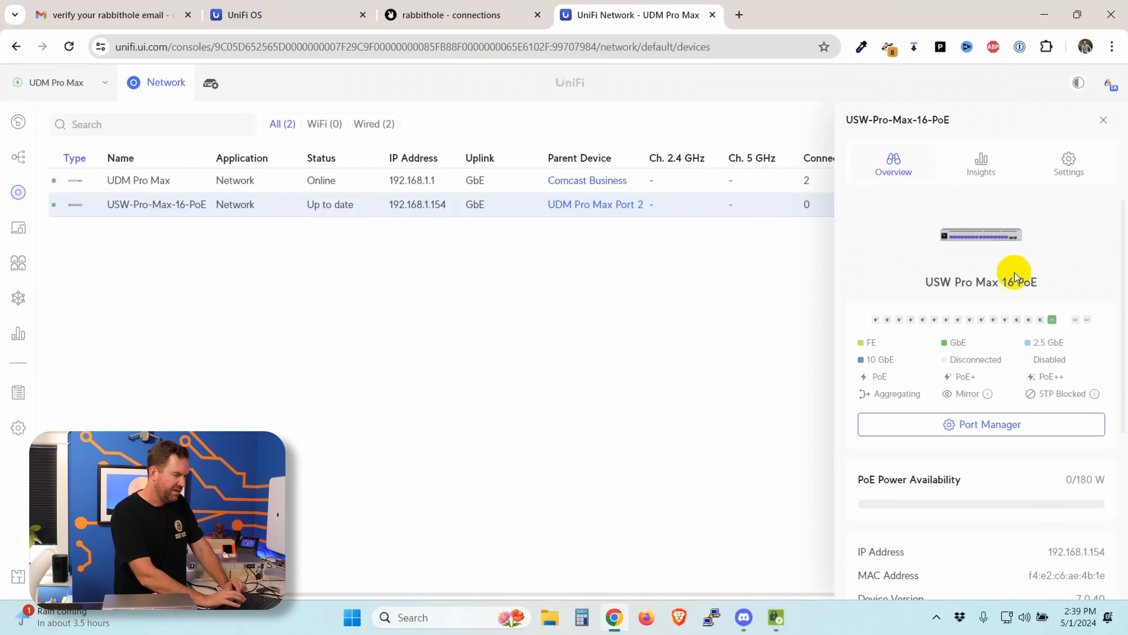
mouse_move(955, 319)
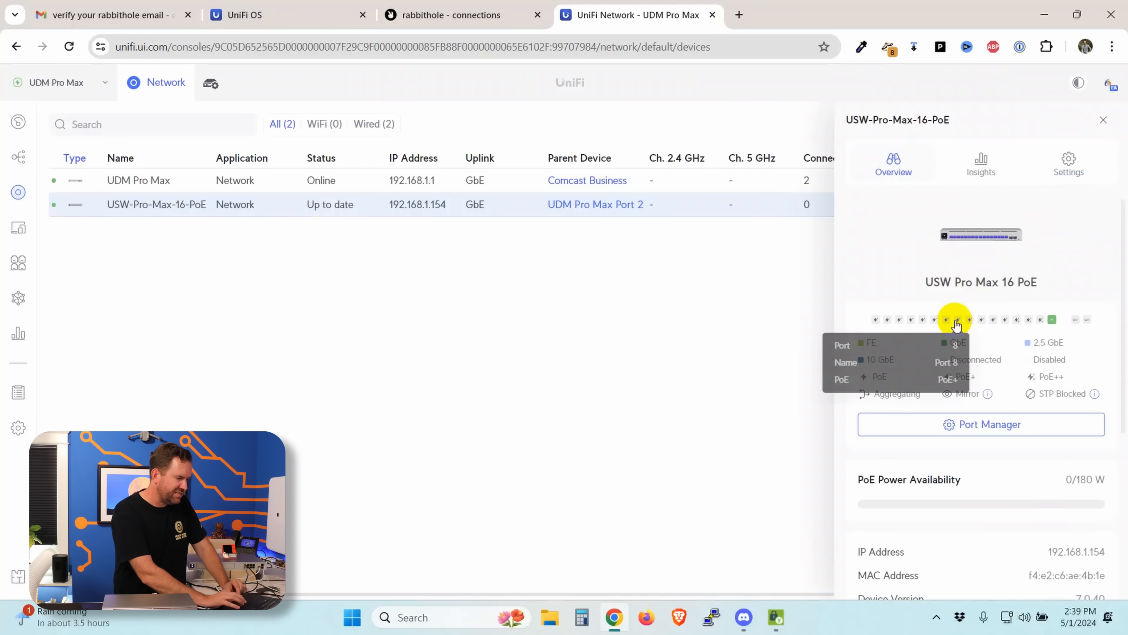
mouse_move(1006, 246)
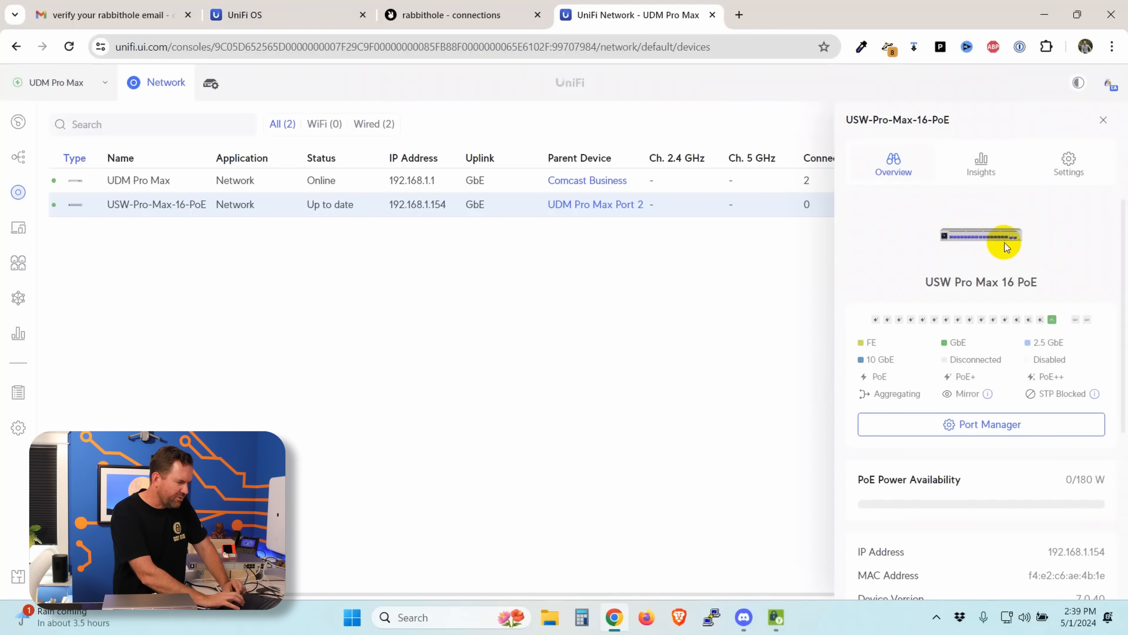
mouse_move(951, 257)
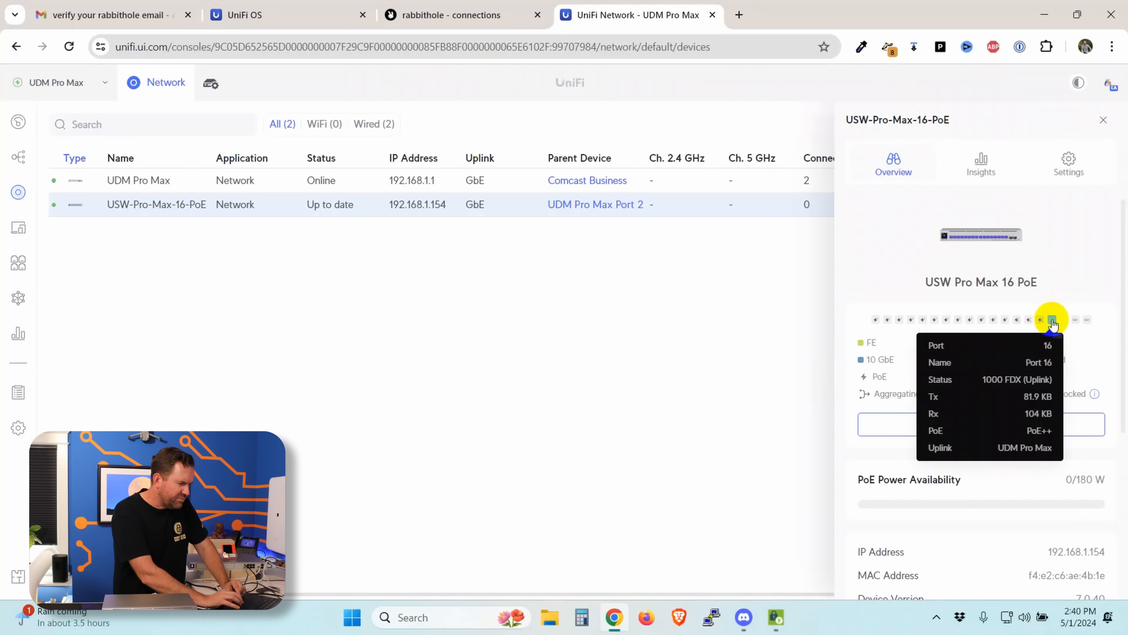
mouse_move(1051, 322)
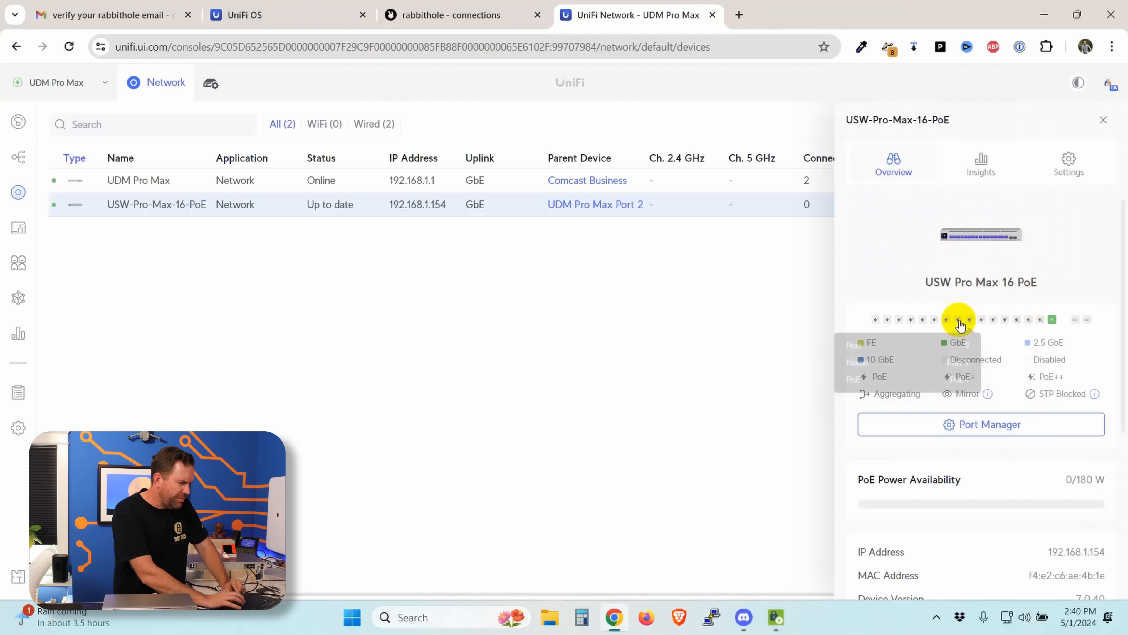
mouse_move(992, 319)
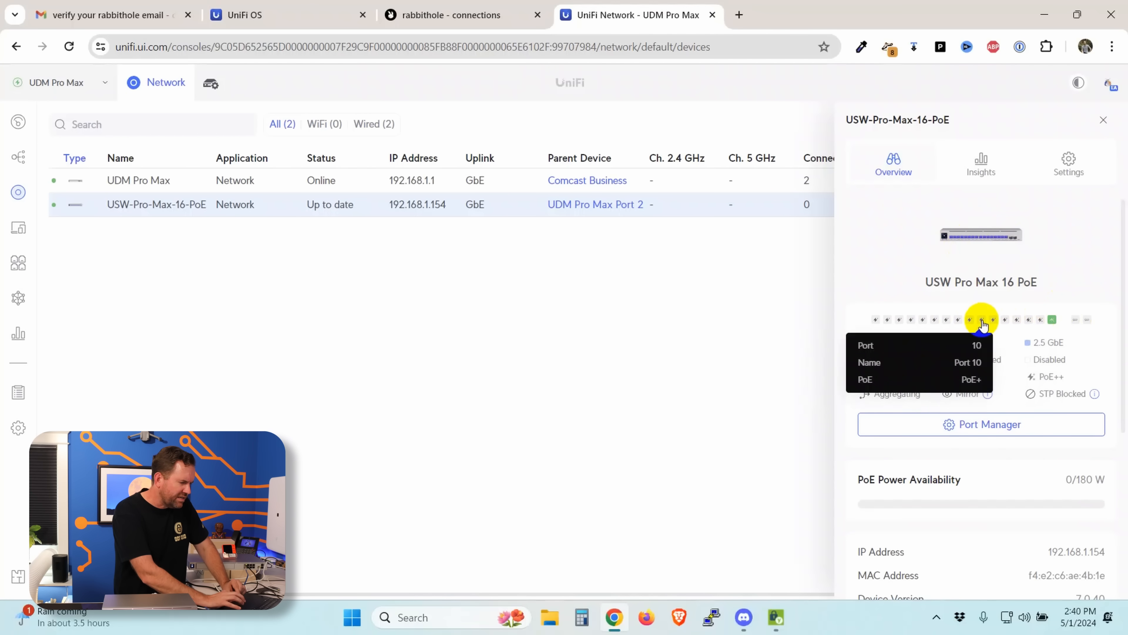
mouse_move(1006, 323)
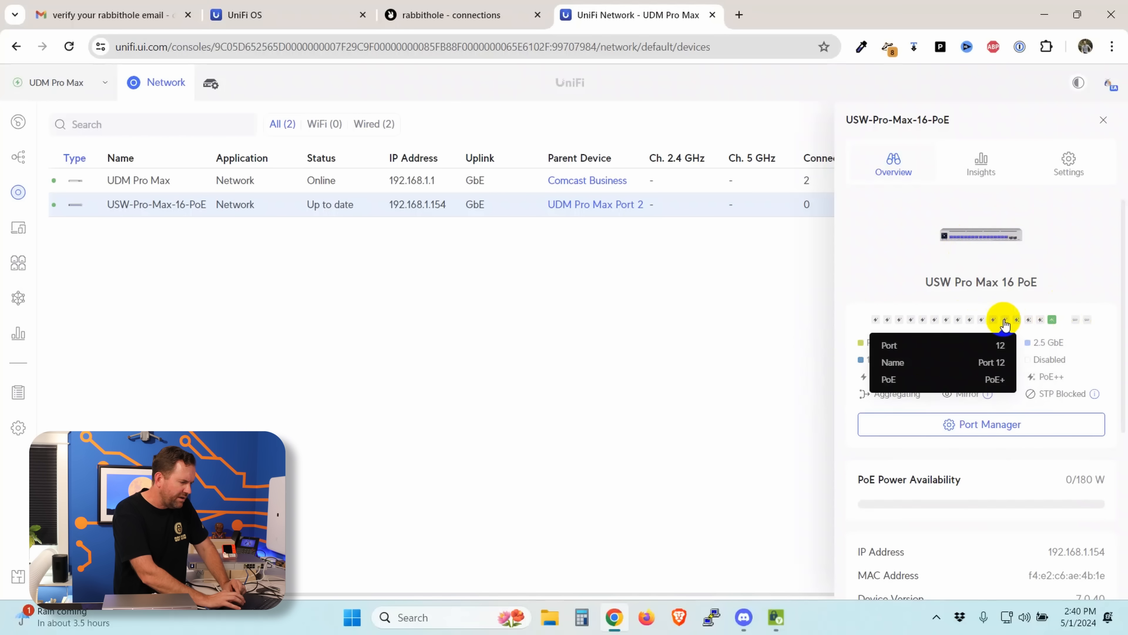
left_click(1068, 162)
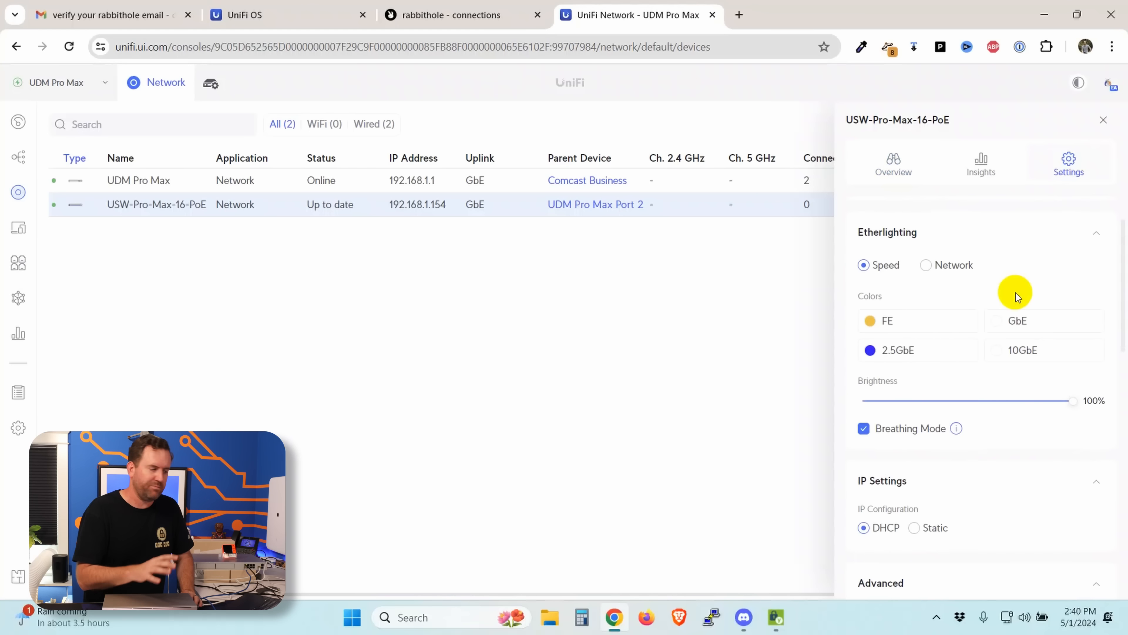
Under Etherlighting, set GbE links to green and 2.5GbE links to red, and apply.
scroll("down", 3)
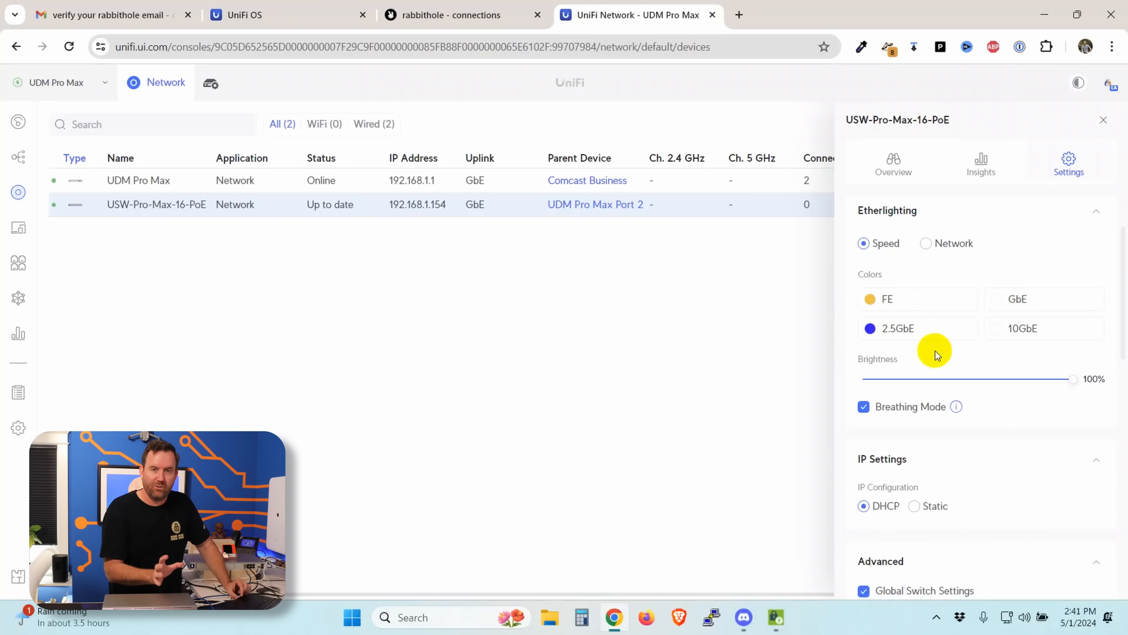
mouse_move(977, 310)
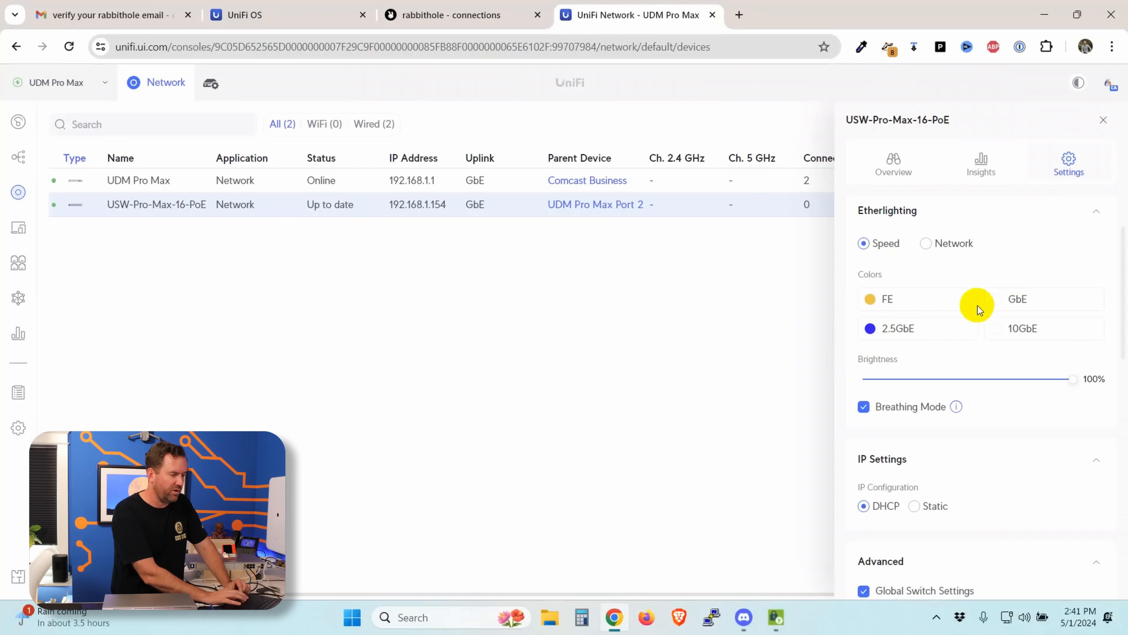
left_click(1017, 298)
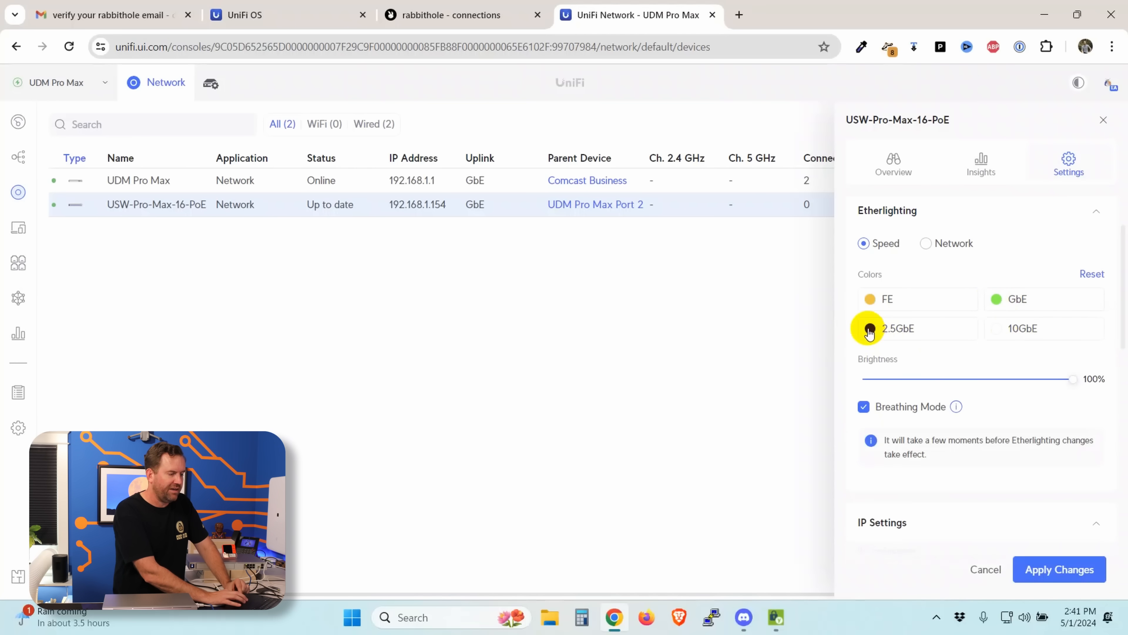
left_click(869, 328)
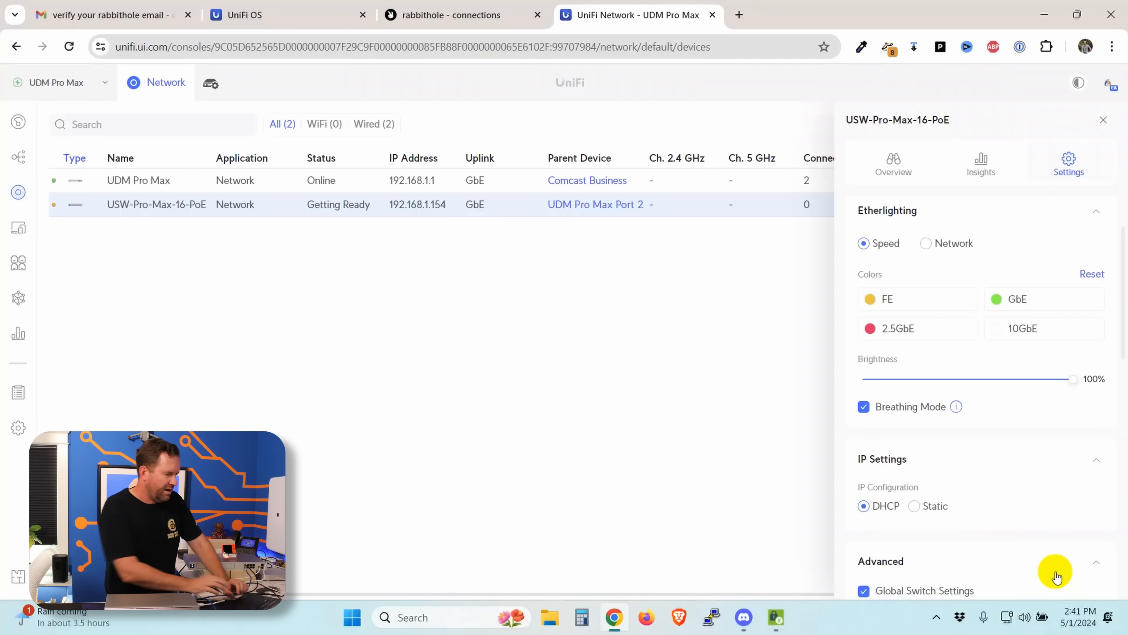
mouse_move(957, 407)
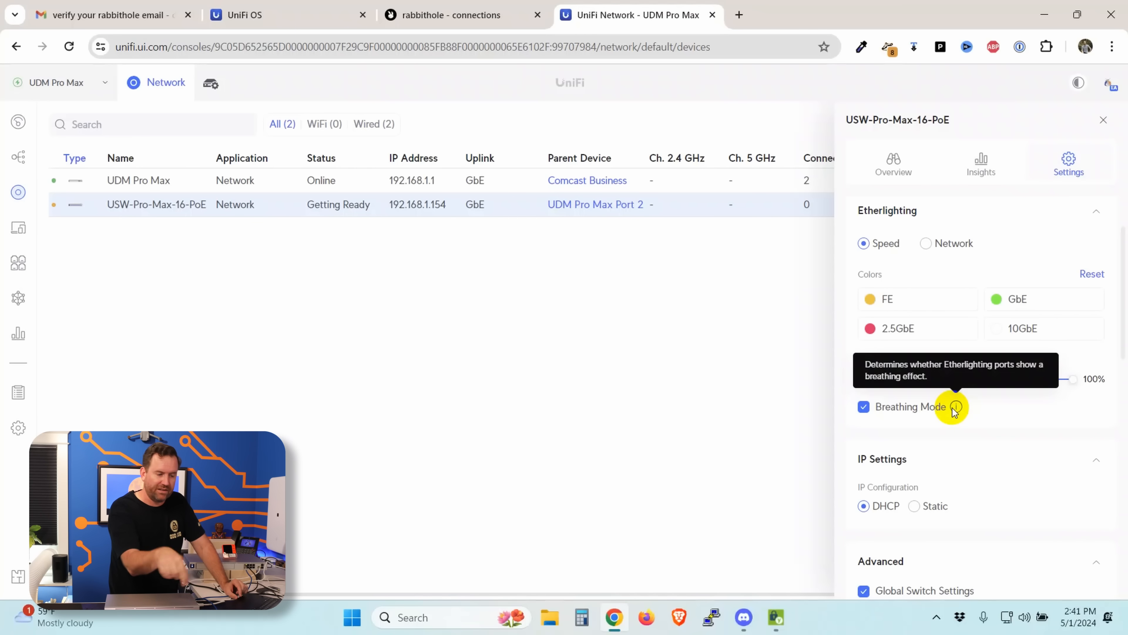
mouse_move(977, 463)
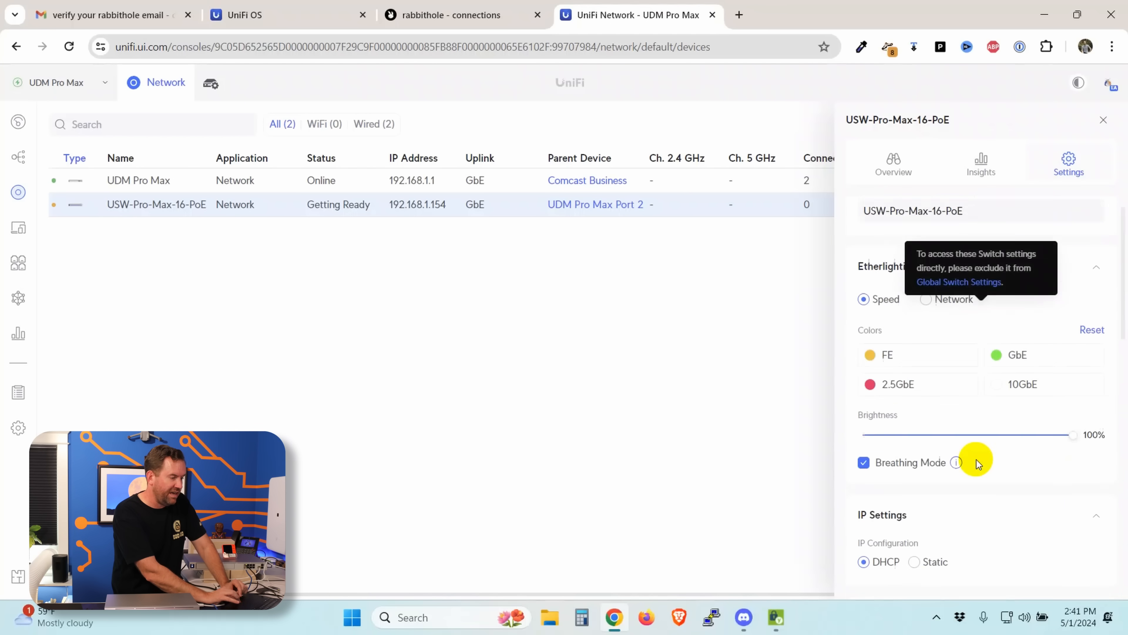
Check the switch's Insights history, then return to its port Overview.
left_click(981, 164)
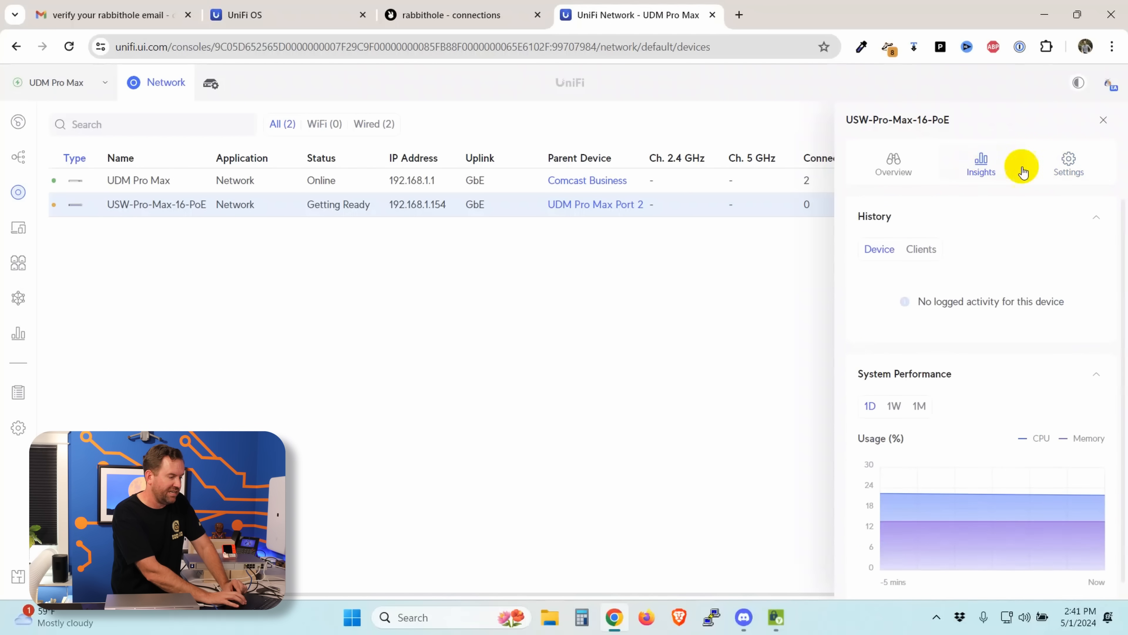
left_click(893, 164)
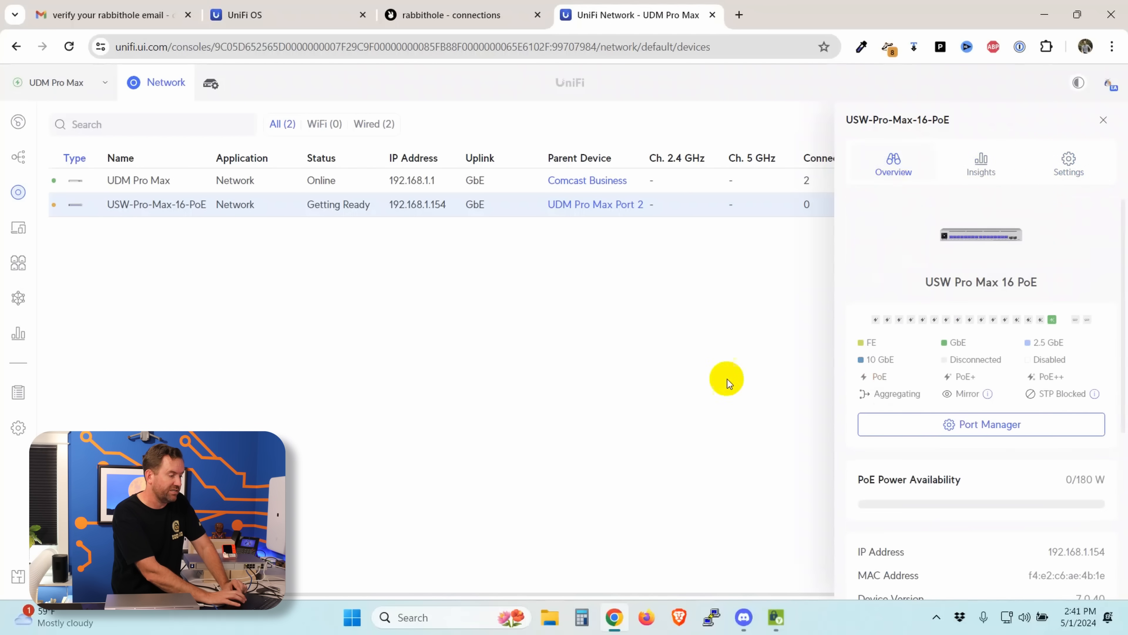